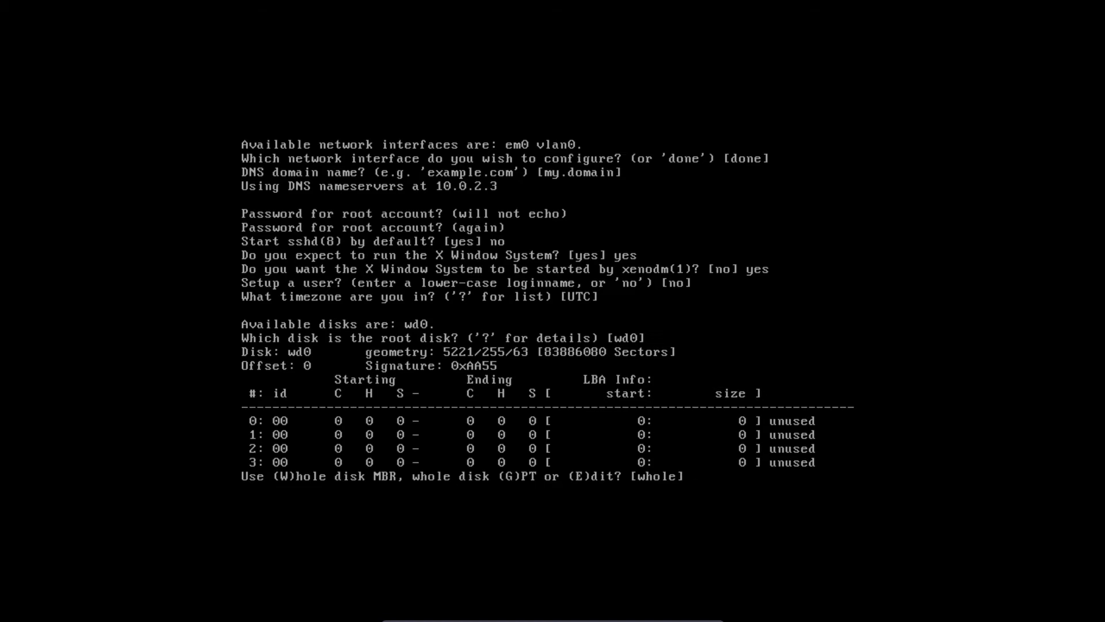
Step: Accept the whole-disk MBR partition for OpenBSD on wd0
{"action": "key", "text": "Return"}
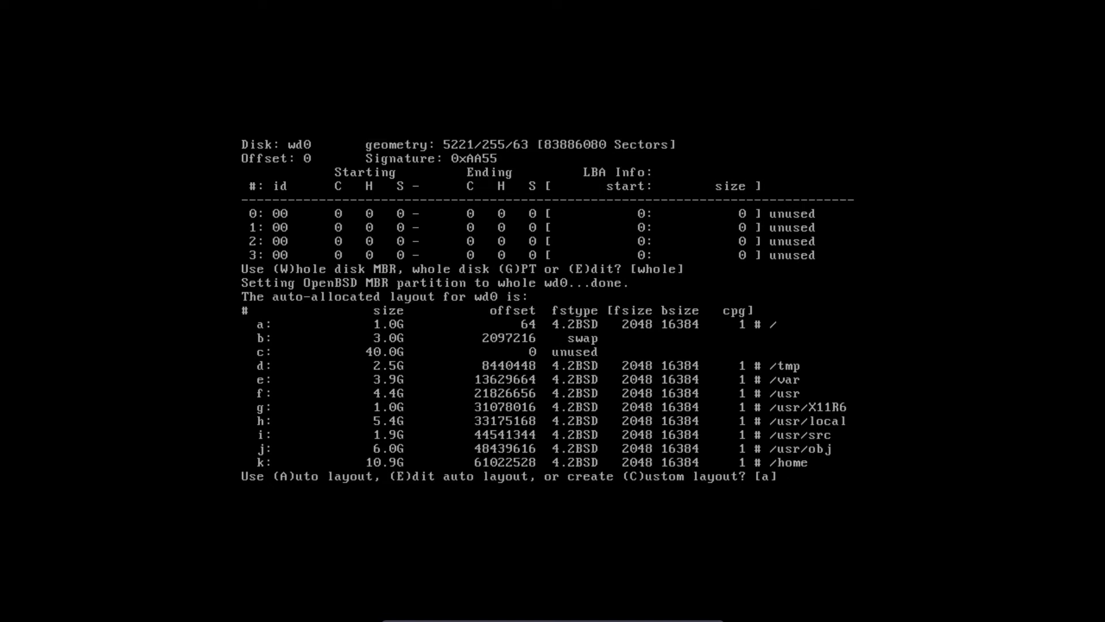
Step: Choose the custom layout and print the disklabel editor's command help
{"action": "type", "text": "C"}
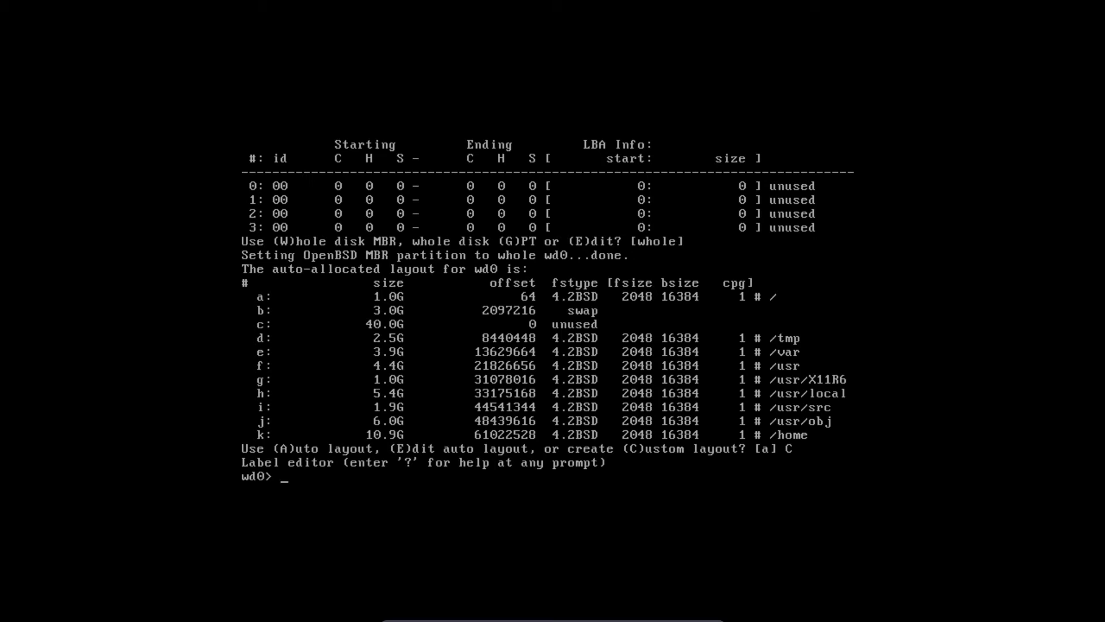
{"action": "type", "text": "h"}
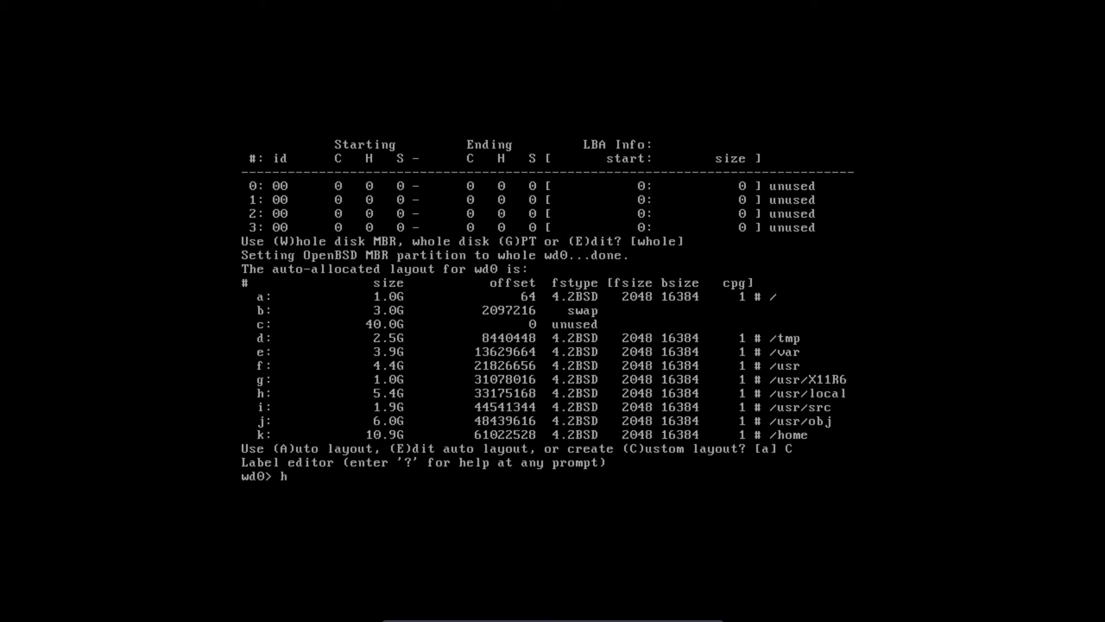
{"action": "key", "text": "Return"}
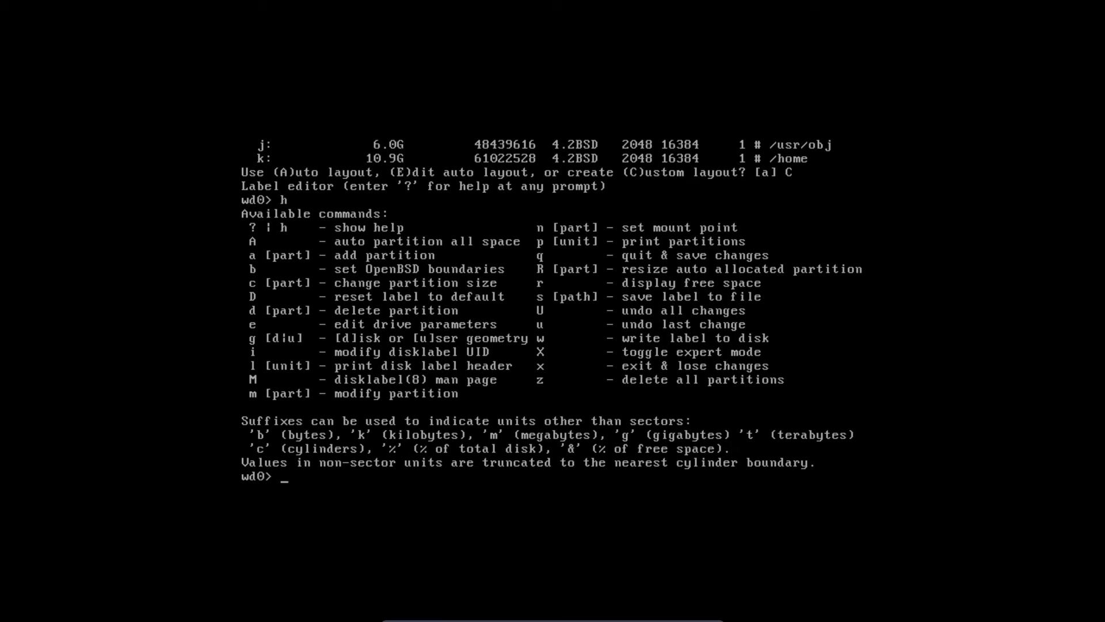
Step: Clear wd0's partitions with z, then add a 30G root partition
{"action": "type", "text": "z"}
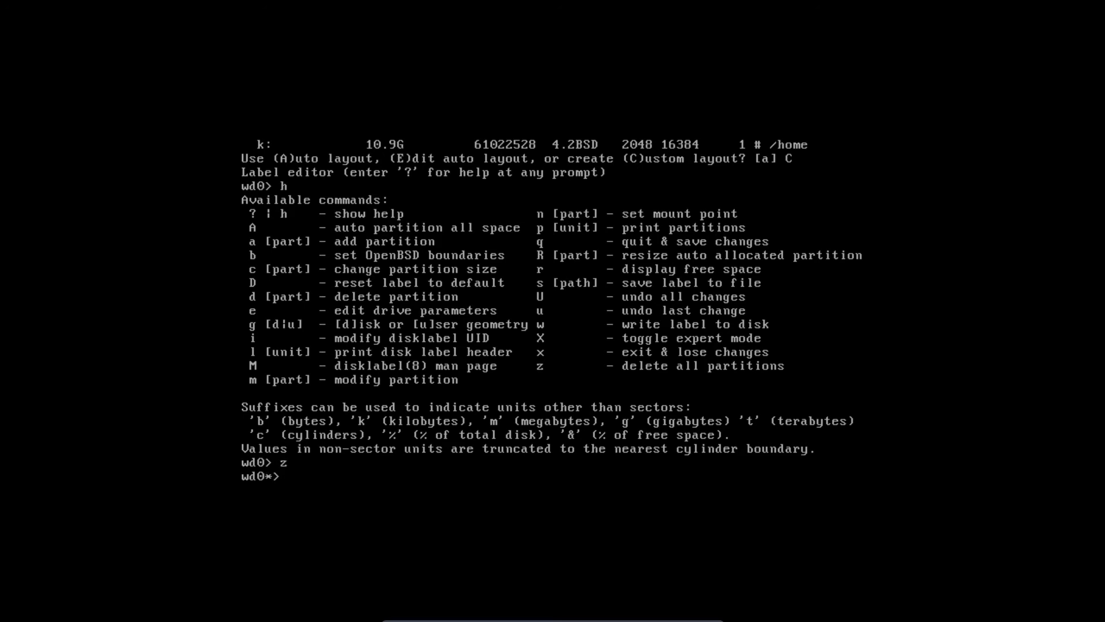
{"action": "type", "text": "a"}
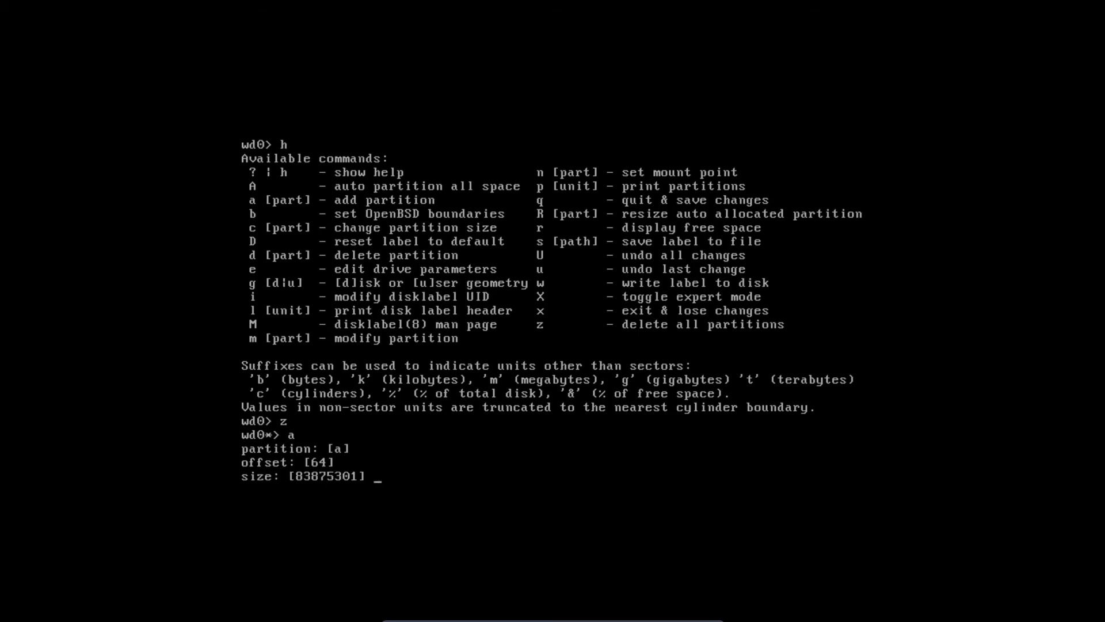
{"action": "type", "text": "30G"}
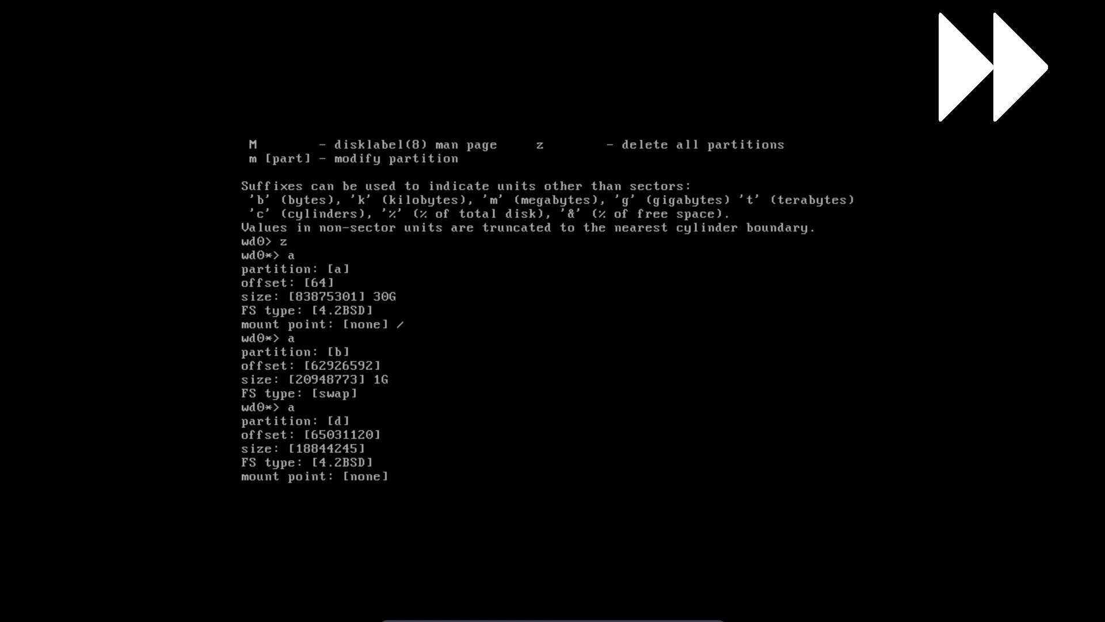
Step: Mount partition d at /home, print the layout, quit and write the label
{"action": "type", "text": "/home"}
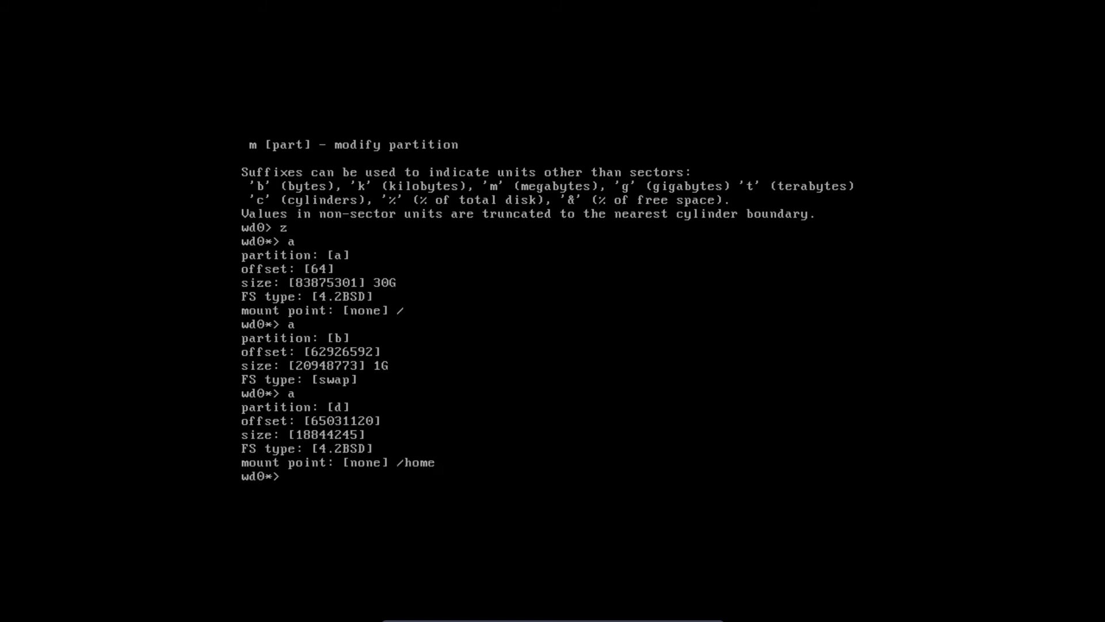
{"action": "type", "text": "p"}
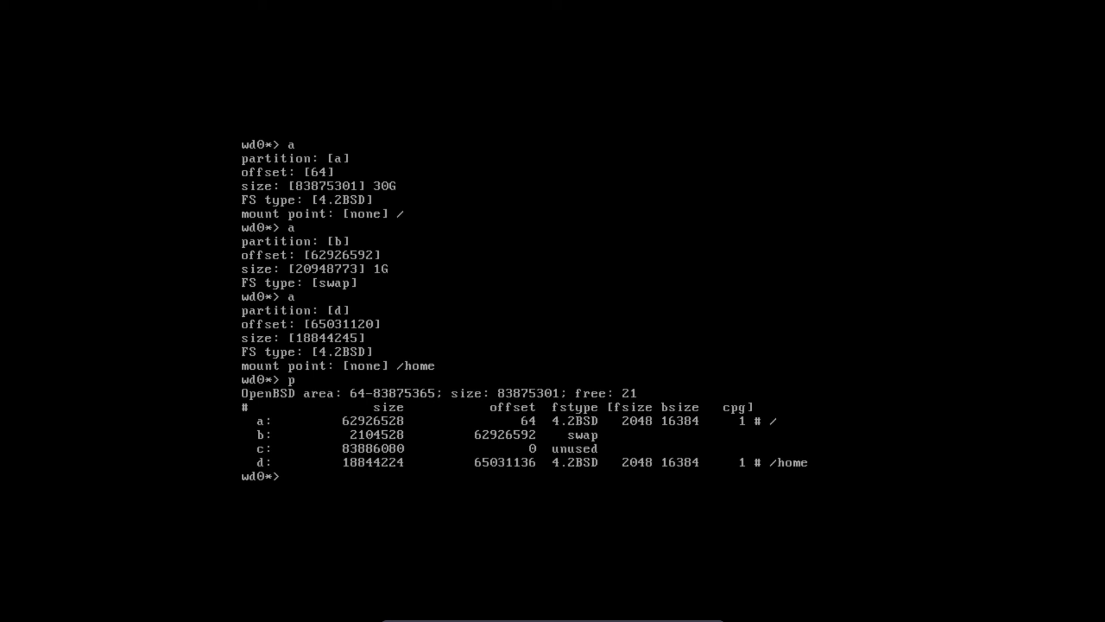
{"action": "type", "text": "q"}
{"action": "type", "text": "y"}
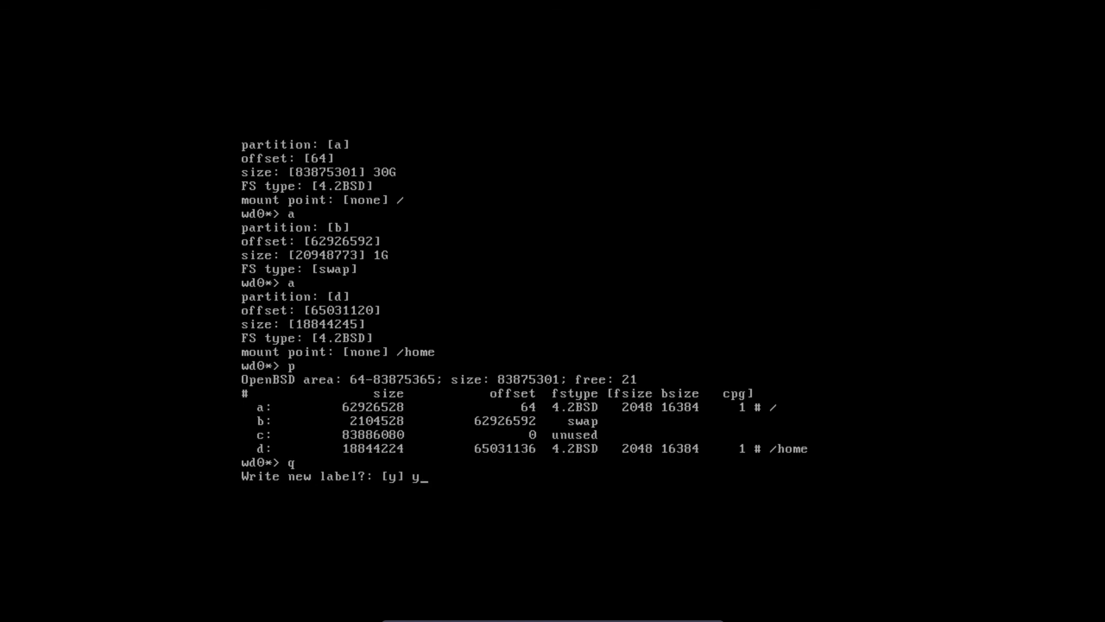
{"action": "key", "text": "Return"}
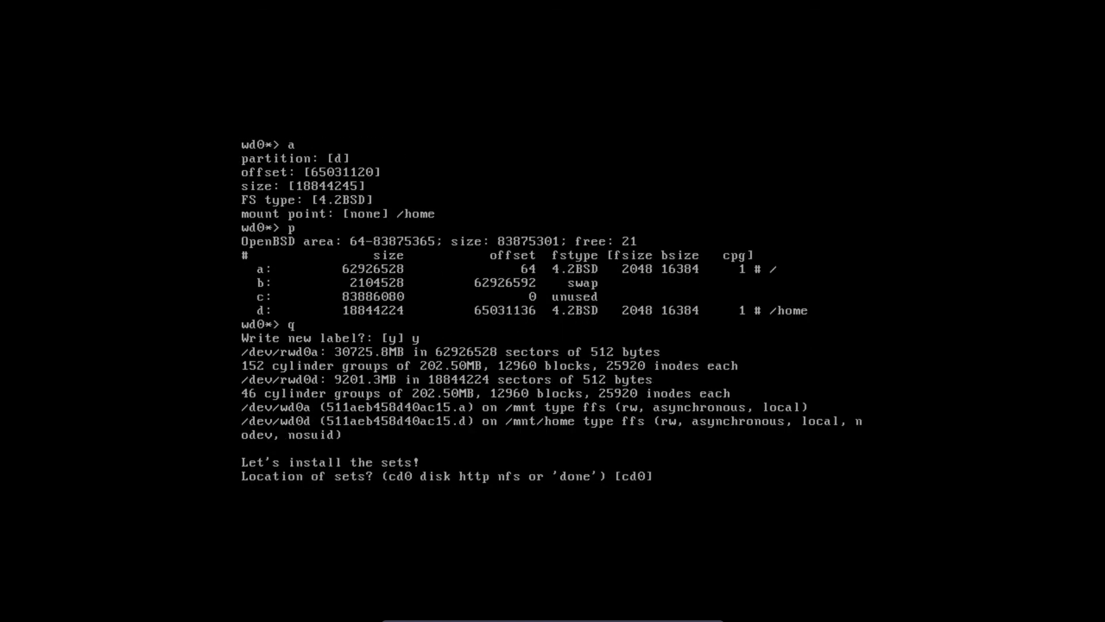